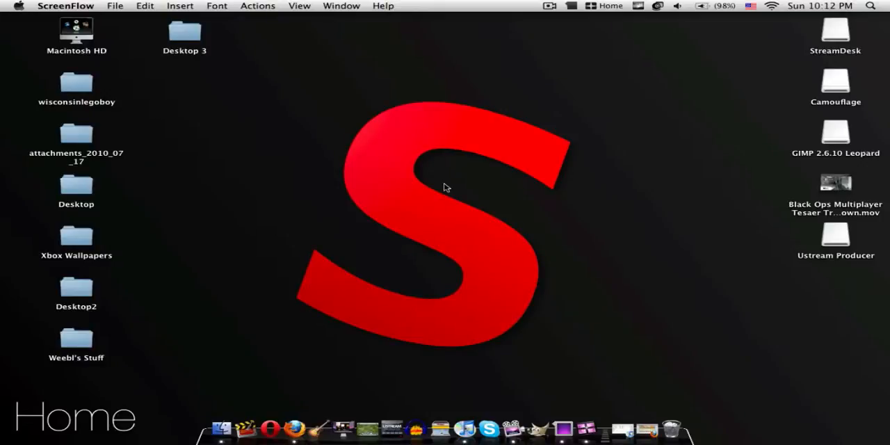
pyautogui.moveTo(433, 182)
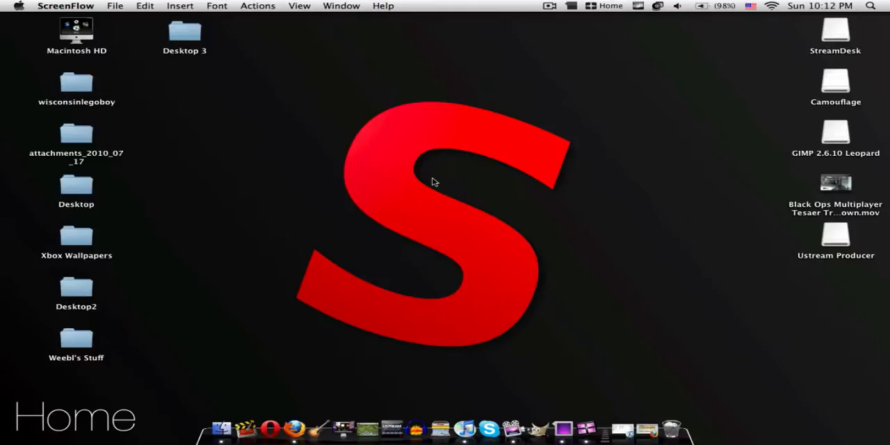
pyautogui.moveTo(484, 146)
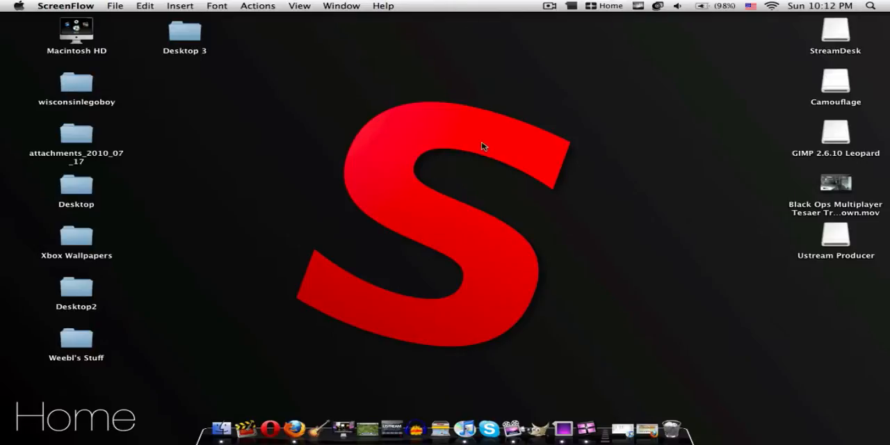
pyautogui.moveTo(464, 299)
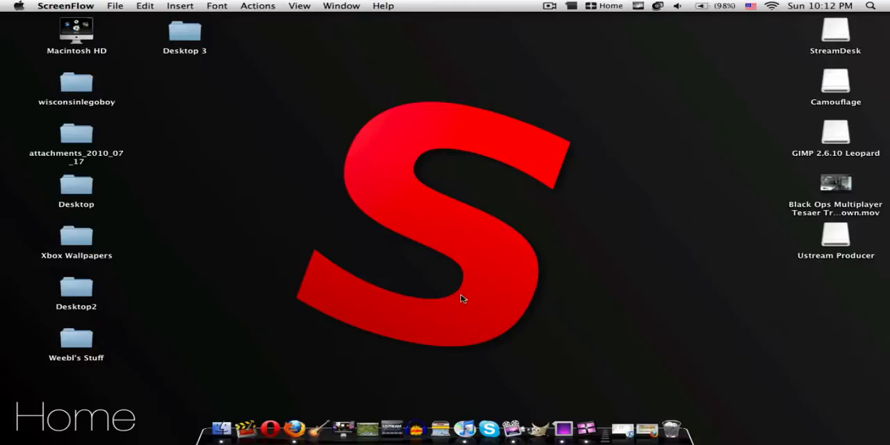
pyautogui.moveTo(527, 306)
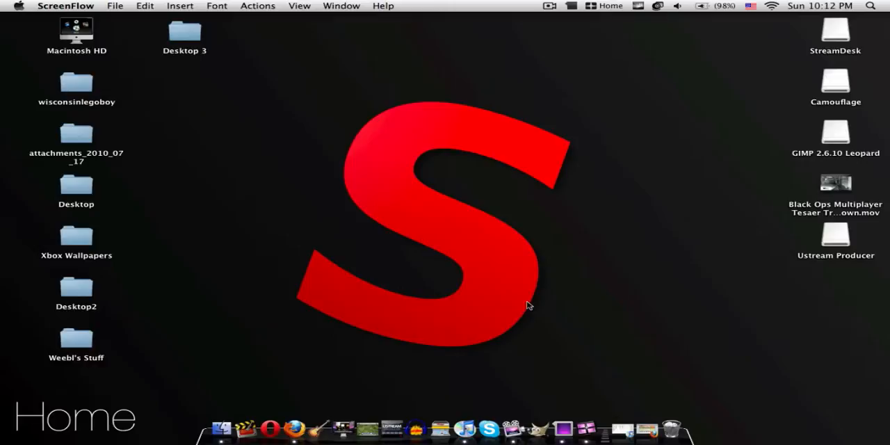
pyautogui.moveTo(415, 199)
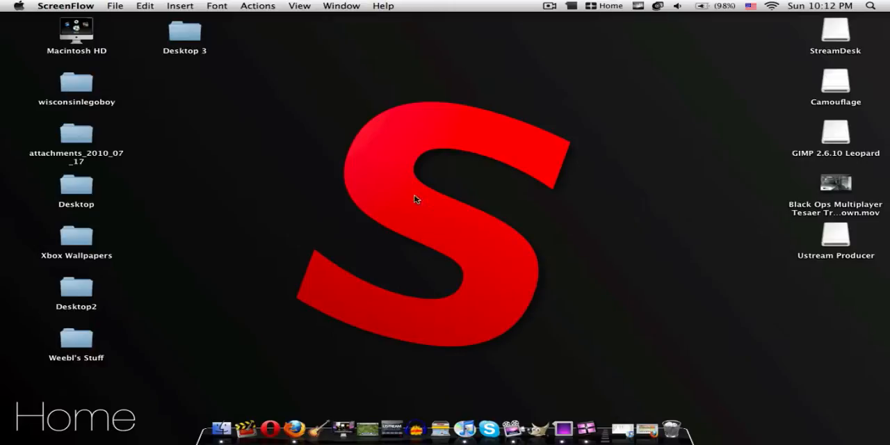
pyautogui.moveTo(516, 415)
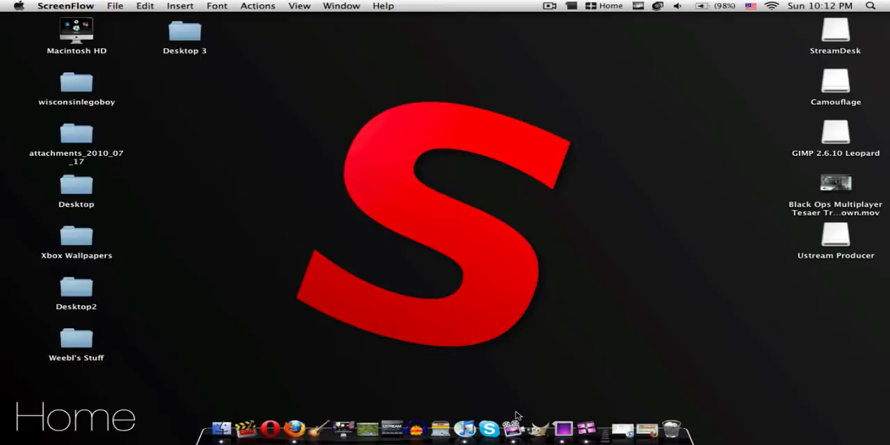
pyautogui.moveTo(438, 429)
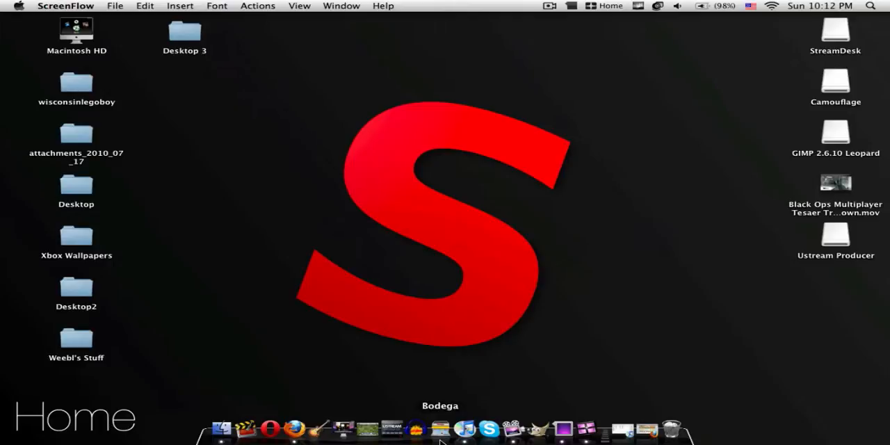
# Launch Bodega from the Dock and choose Don't Check on the update prompt
pyautogui.click(440, 427)
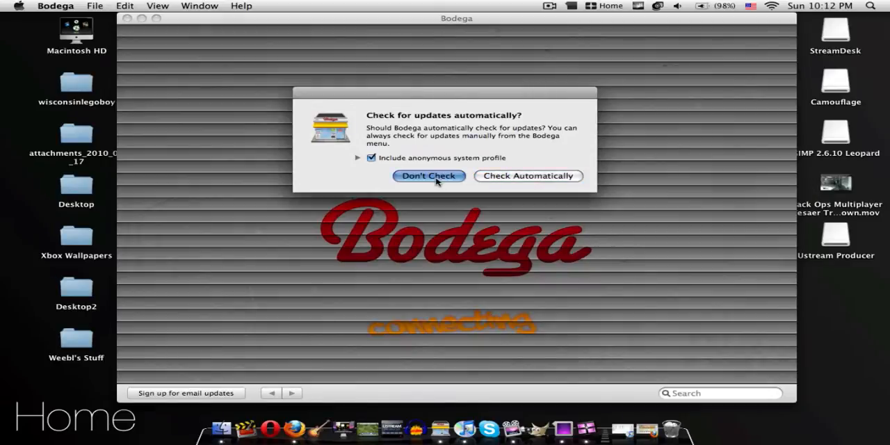
pyautogui.click(429, 175)
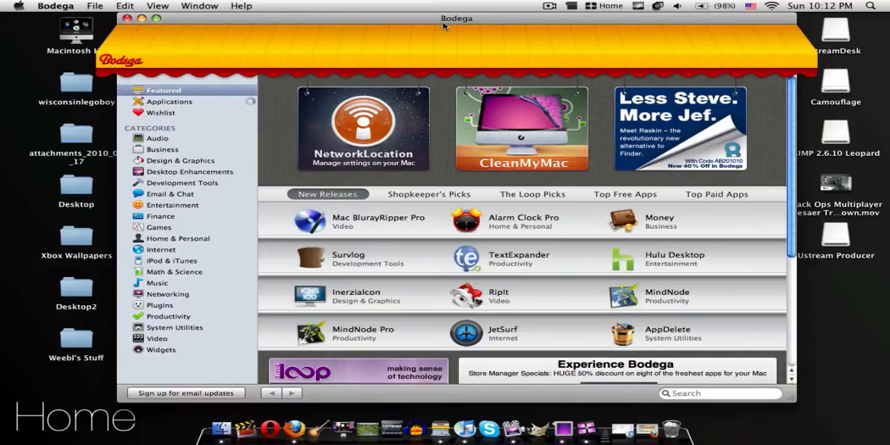
pyautogui.moveTo(452, 55)
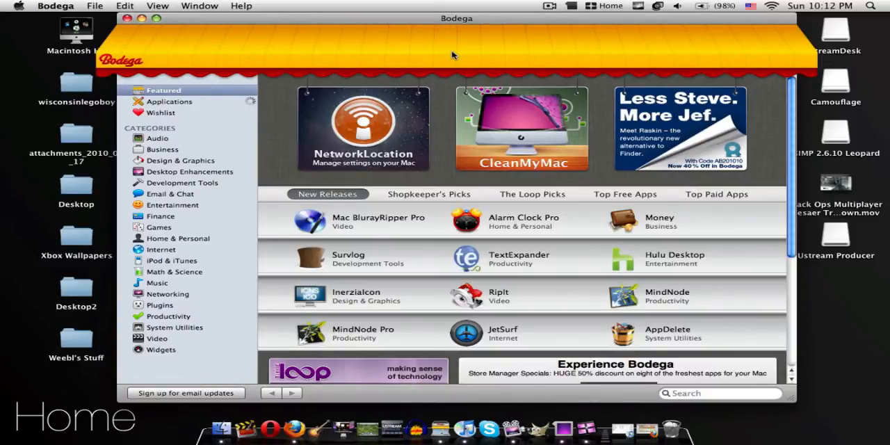
pyautogui.moveTo(459, 171)
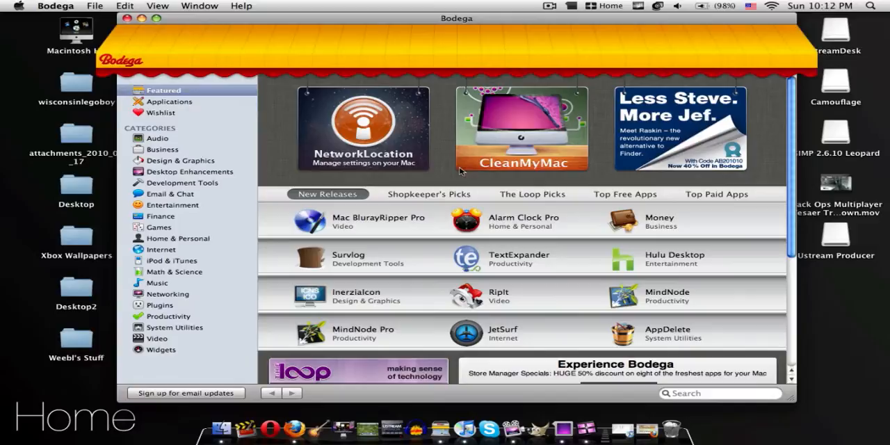
pyautogui.moveTo(375, 207)
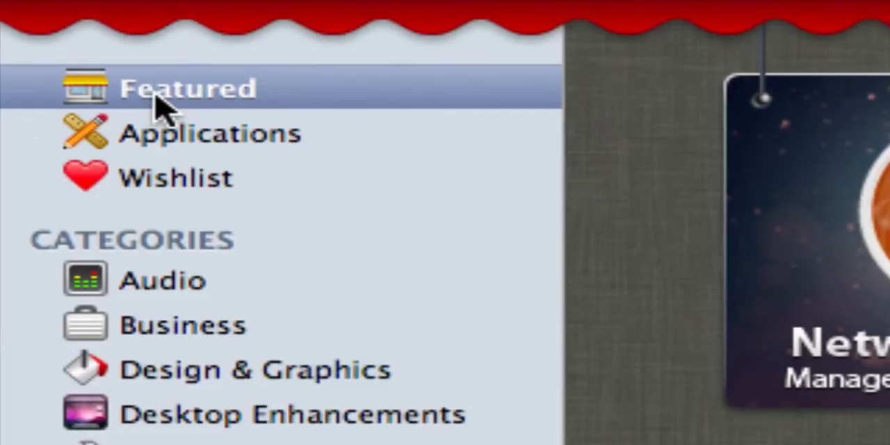
# Scroll through the installed apps list, from Bigasoft Audio Converter to X11
pyautogui.scroll(-3)
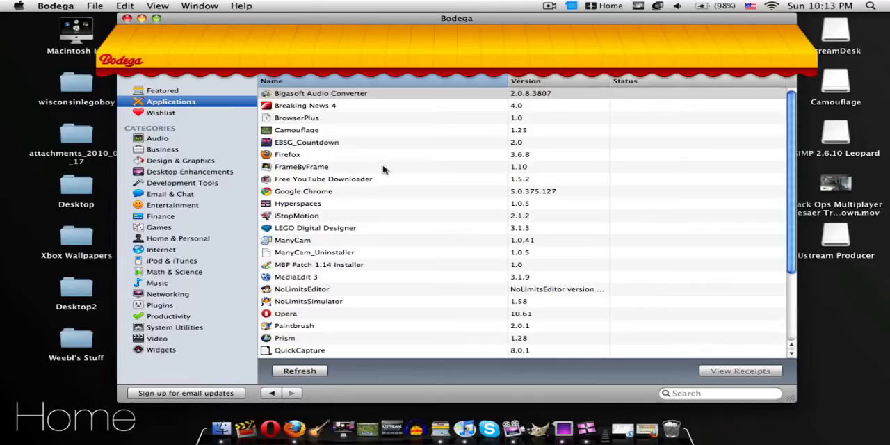
pyautogui.scroll(-3)
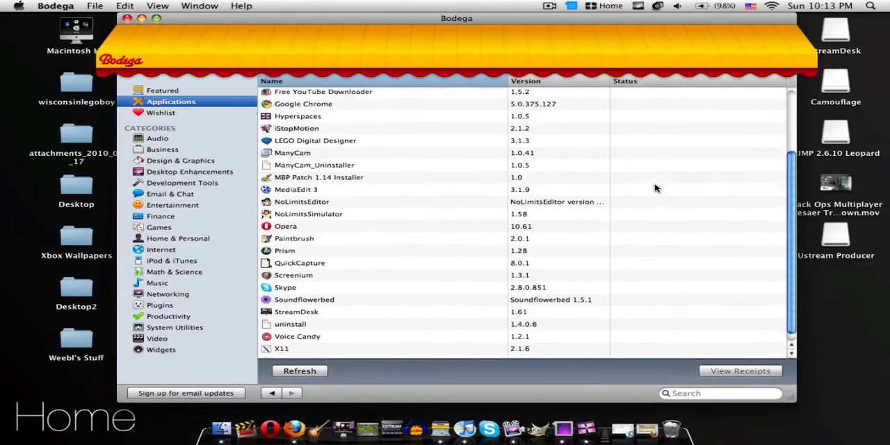
pyautogui.scroll(3)
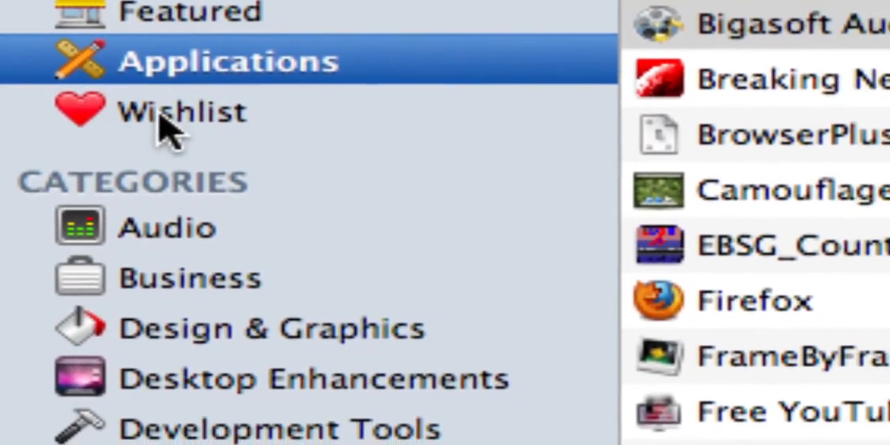
# Open the empty Wishlist and scroll the category list down to Widgets
pyautogui.click(181, 111)
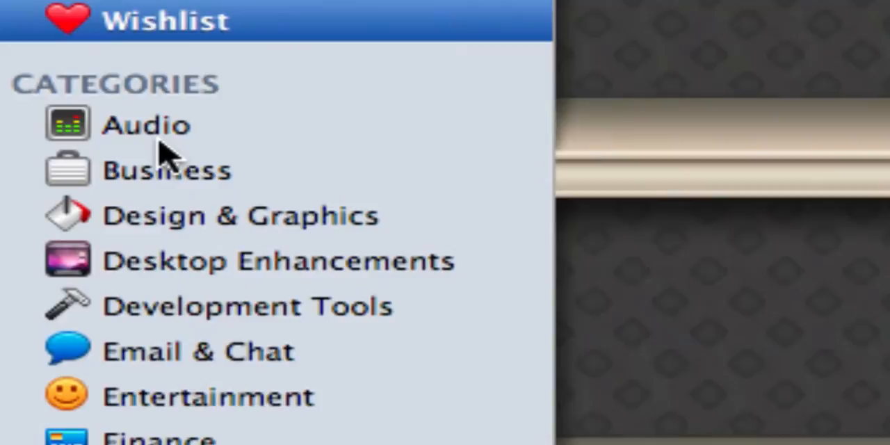
pyautogui.scroll(-3)
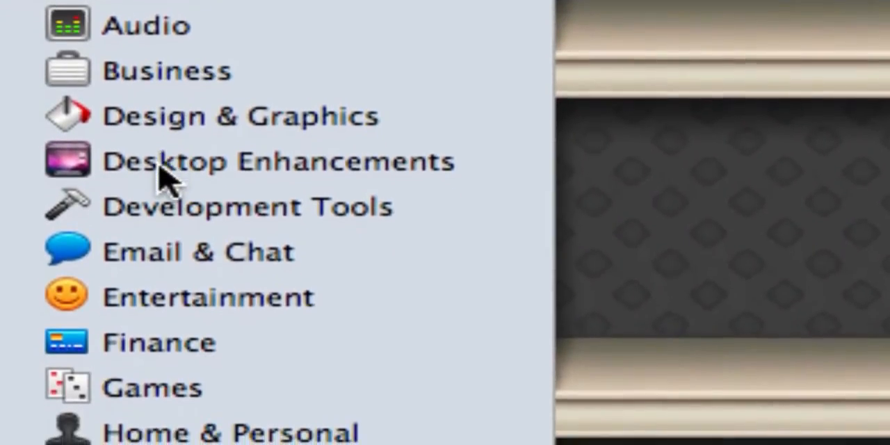
pyautogui.scroll(-3)
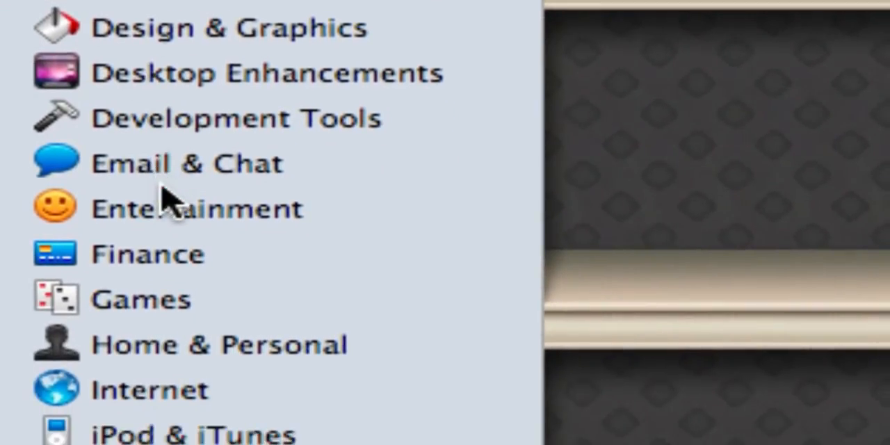
pyautogui.scroll(-3)
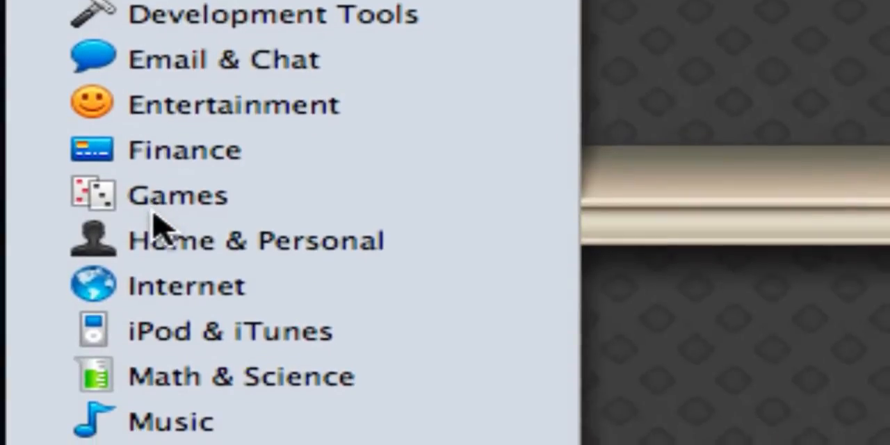
pyautogui.scroll(-3)
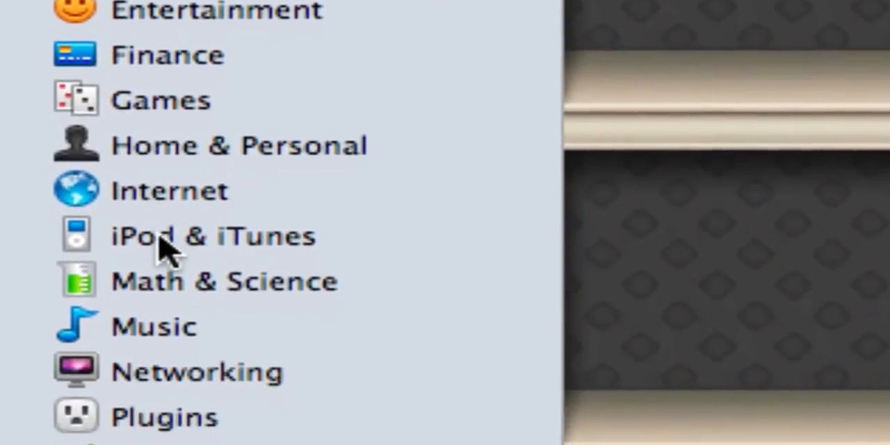
pyautogui.scroll(-3)
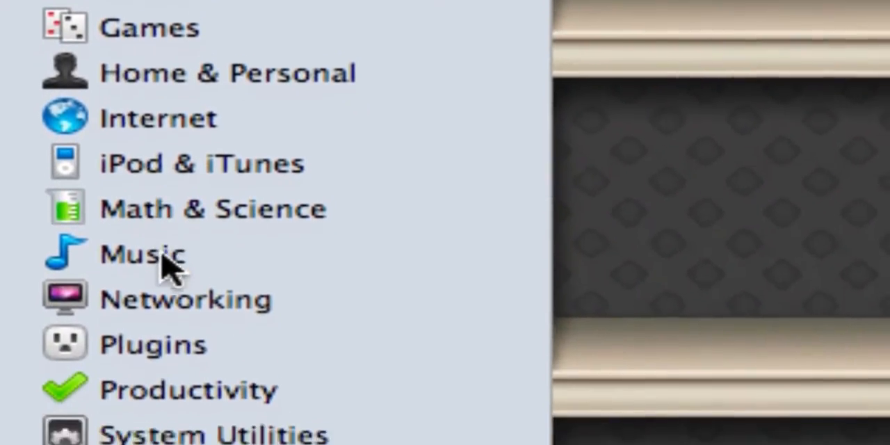
pyautogui.scroll(-3)
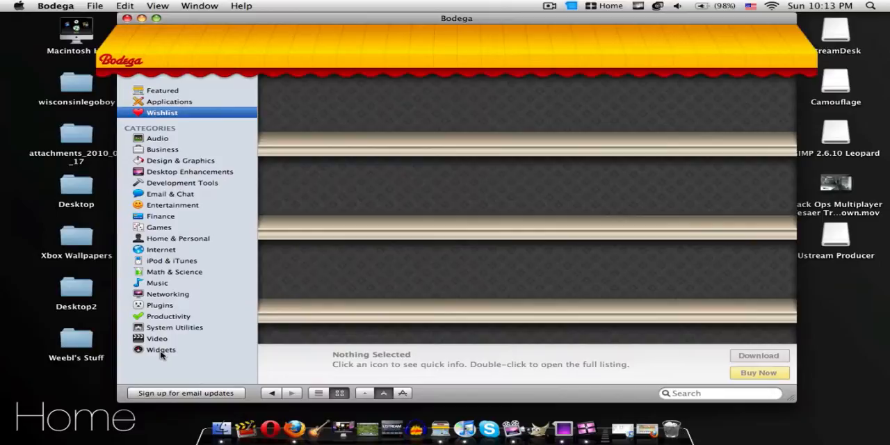
# Open the Widgets category, listing widgets from Apple RSS Reader to MyStundenplanNano
pyautogui.click(161, 349)
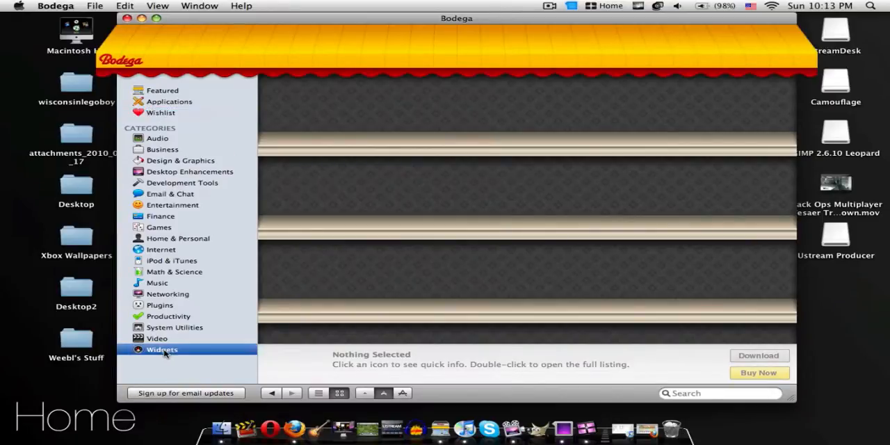
pyautogui.click(161, 349)
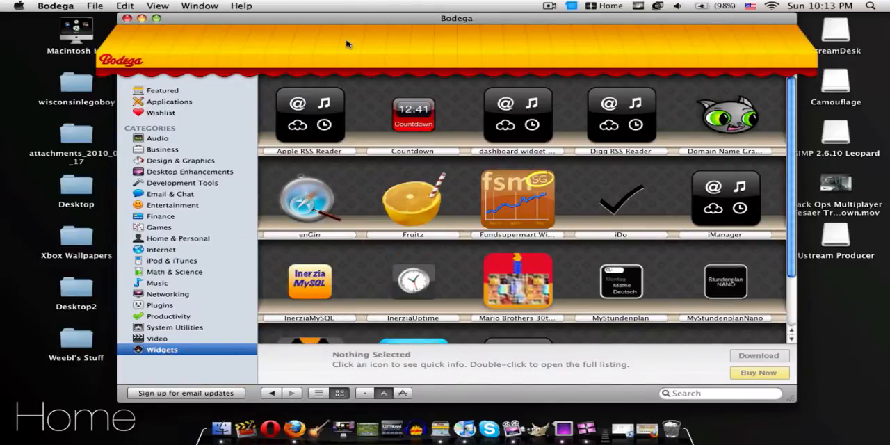
pyautogui.moveTo(219, 214)
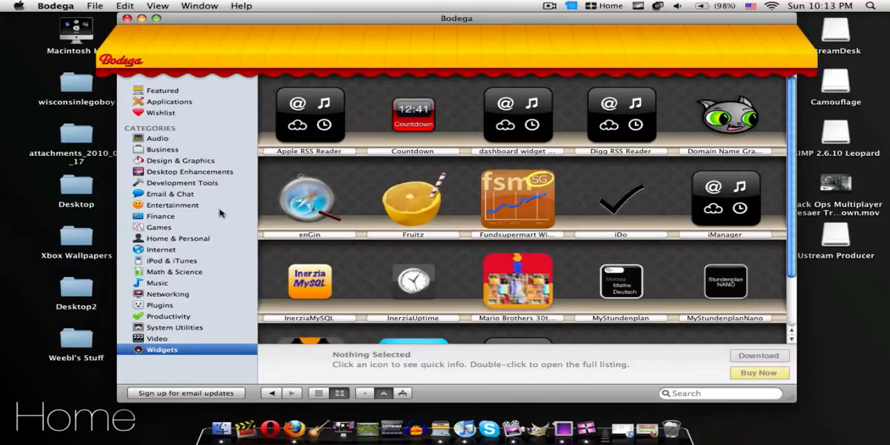
pyautogui.moveTo(202, 212)
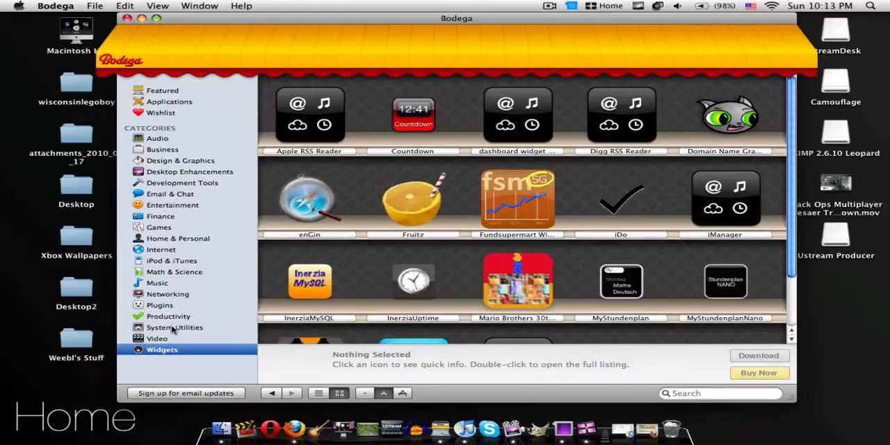
pyautogui.moveTo(191, 116)
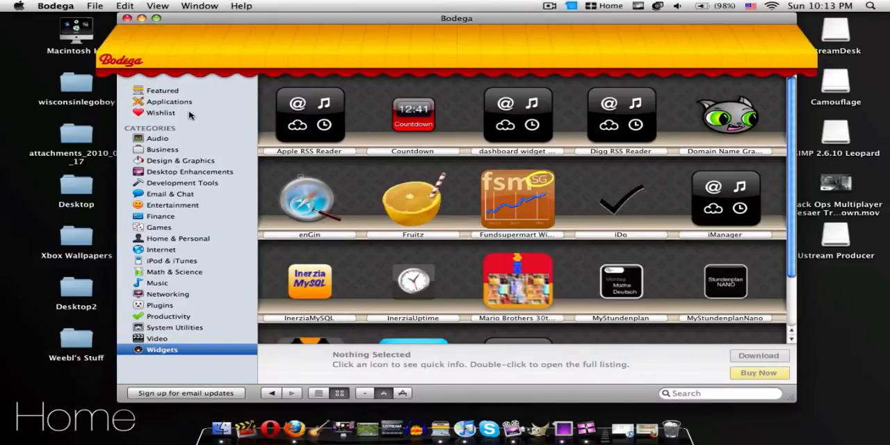
pyautogui.moveTo(149, 182)
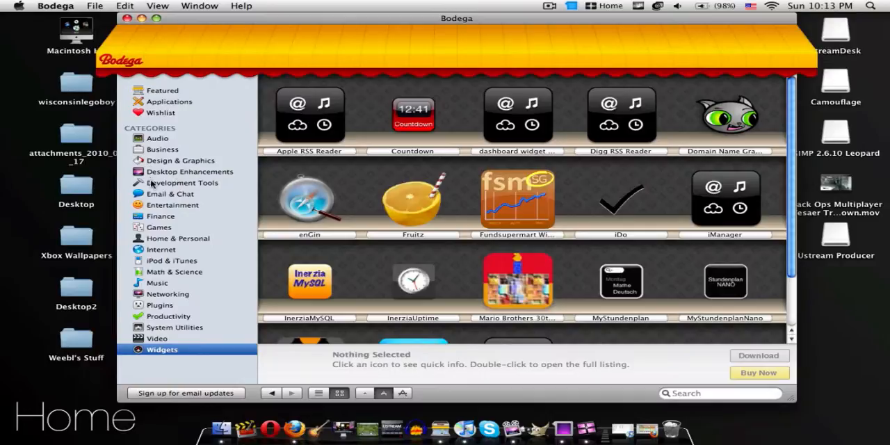
pyautogui.moveTo(197, 165)
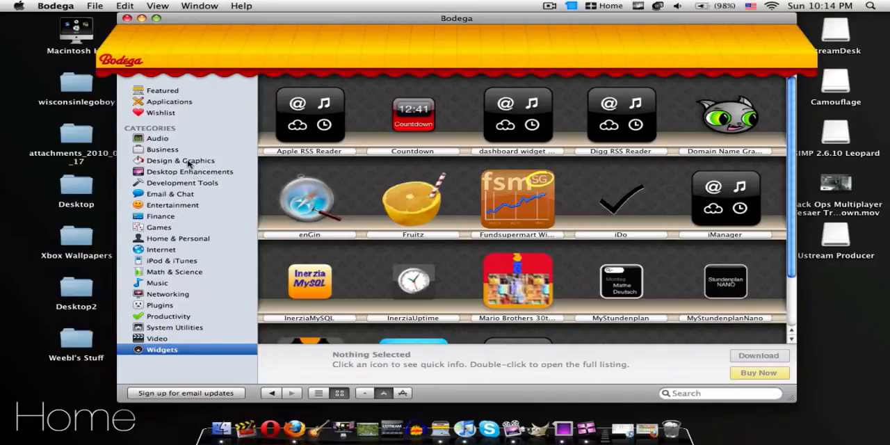
# Open Design & Graphics, then browse the View and Window menus without choosing anything
pyautogui.click(182, 160)
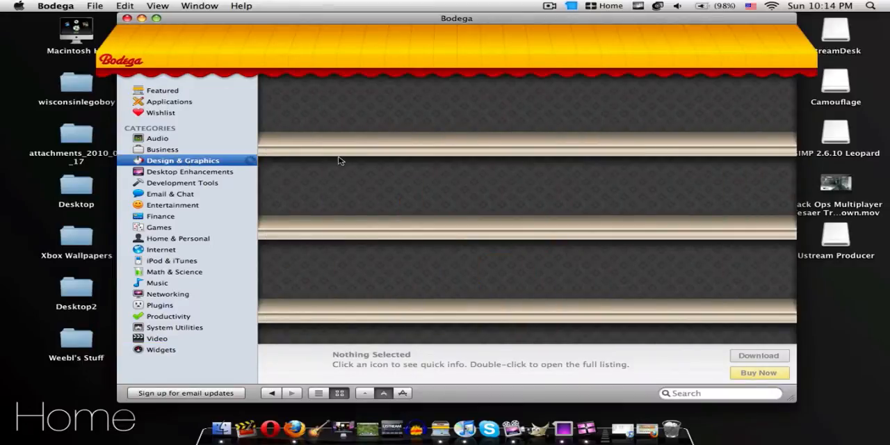
pyautogui.click(182, 160)
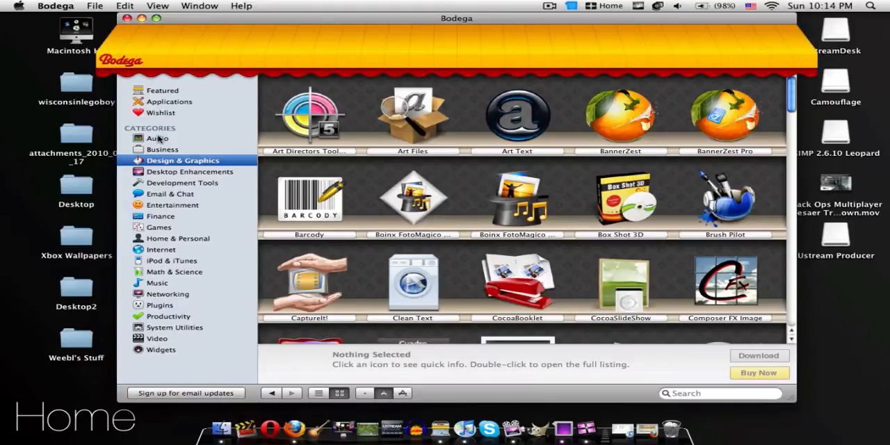
pyautogui.click(157, 5)
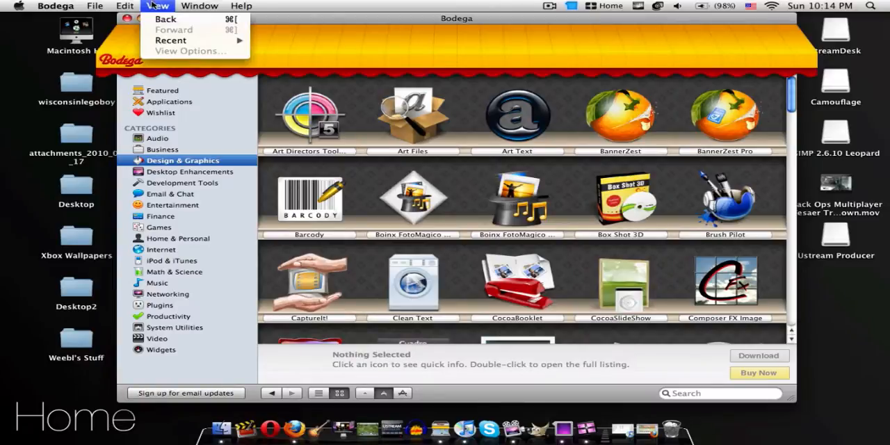
pyautogui.click(199, 6)
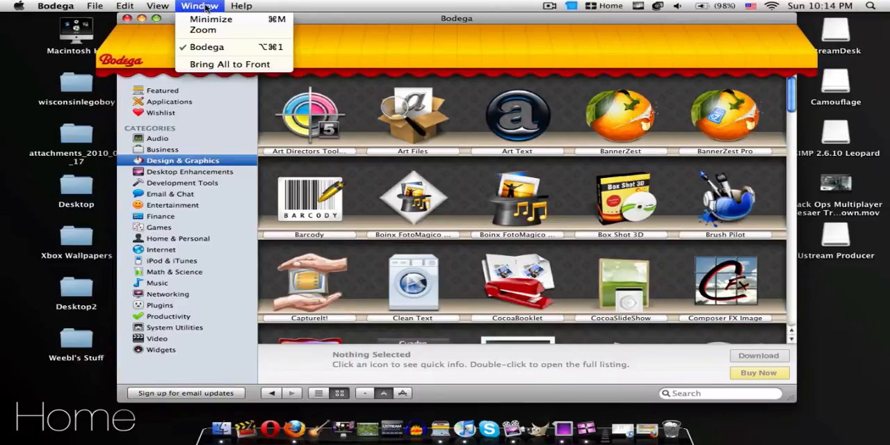
pyautogui.click(241, 5)
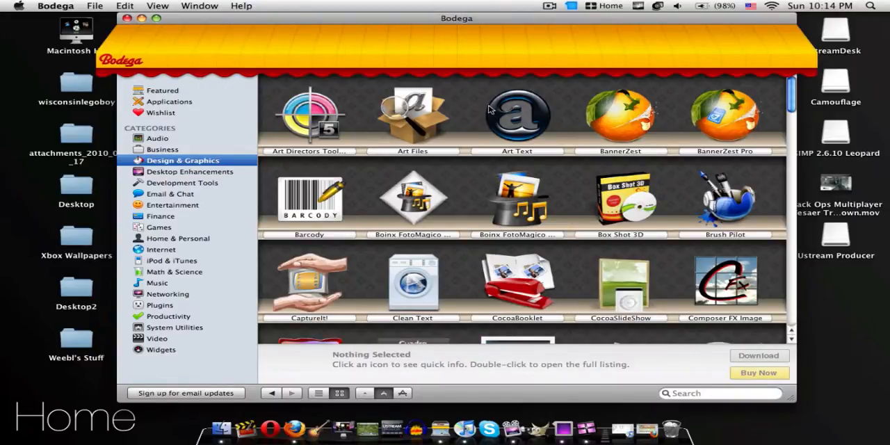
pyautogui.moveTo(512, 148)
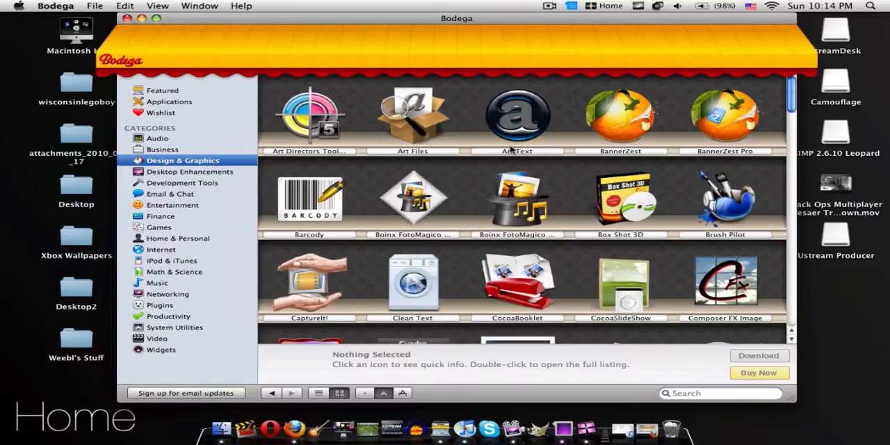
pyautogui.moveTo(513, 154)
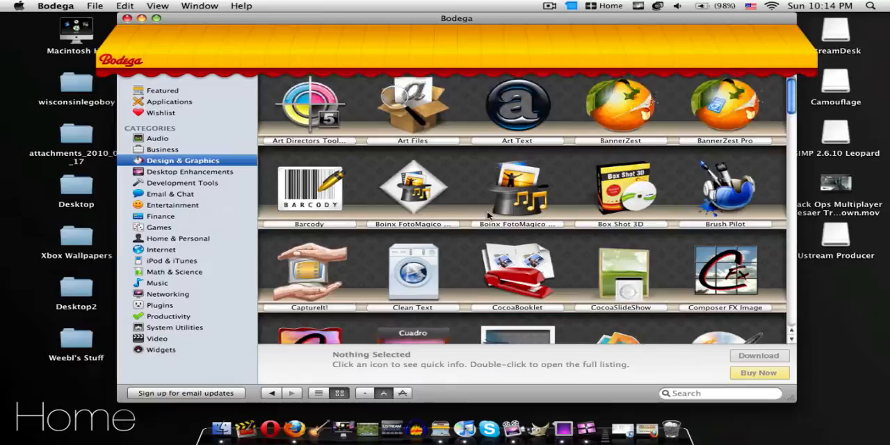
# Scroll the shelves to GameSalad and show its quick info: free game-creation tool
pyautogui.scroll(-3)
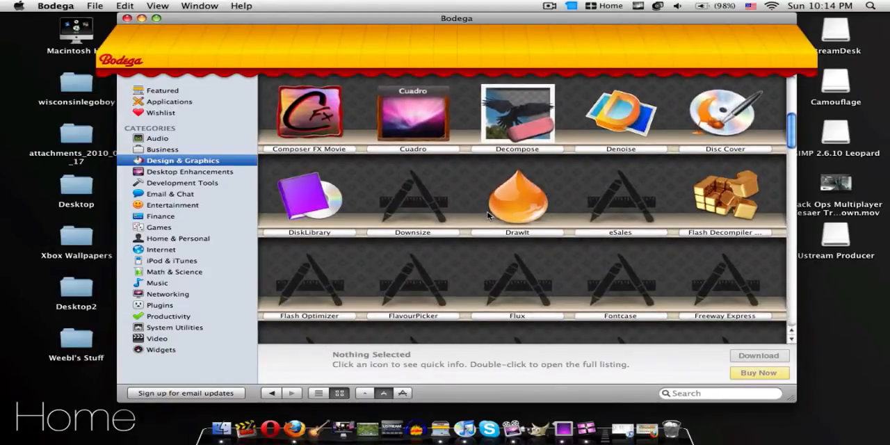
pyautogui.scroll(-3)
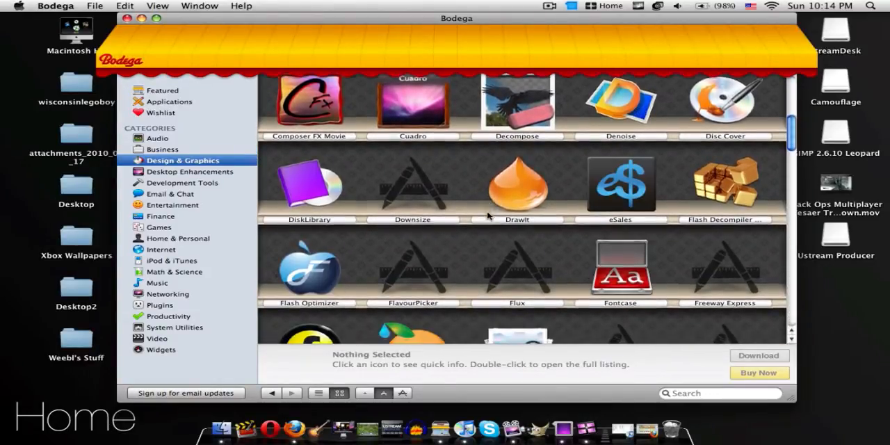
pyautogui.scroll(-3)
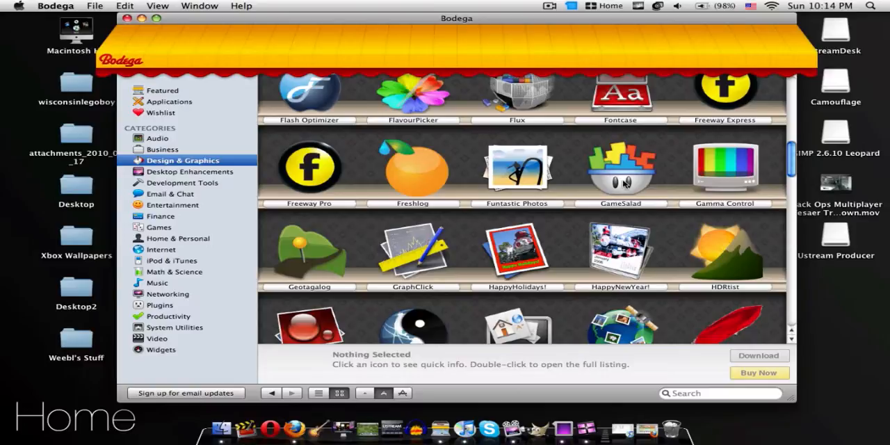
pyautogui.click(620, 167)
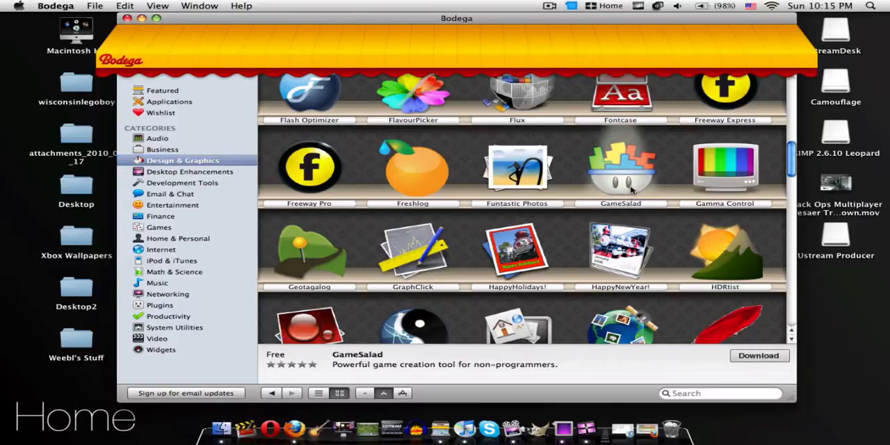
pyautogui.moveTo(623, 161)
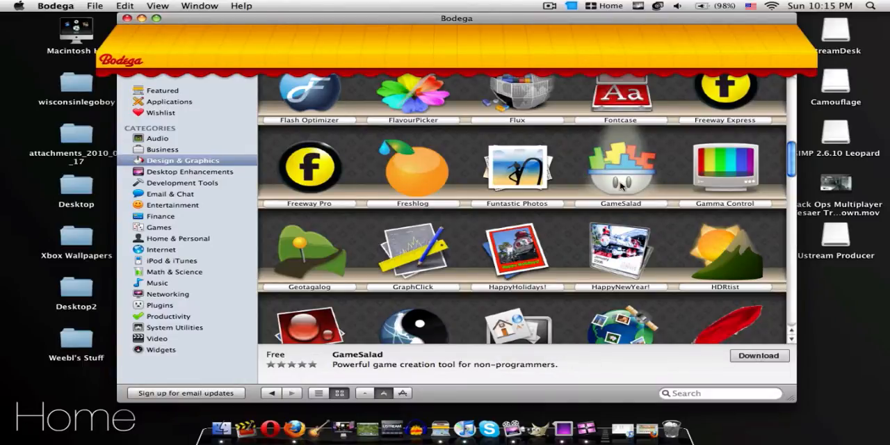
# Open GameSalad's full listing and view its Reviews tab
pyautogui.click(620, 167)
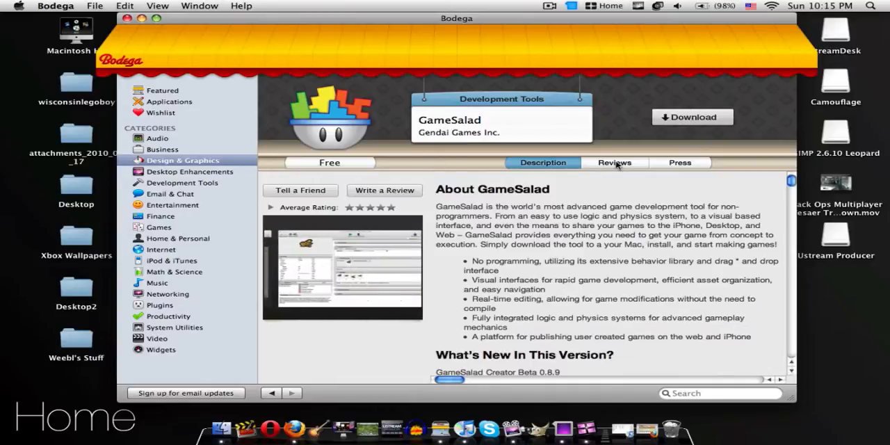
pyautogui.click(614, 162)
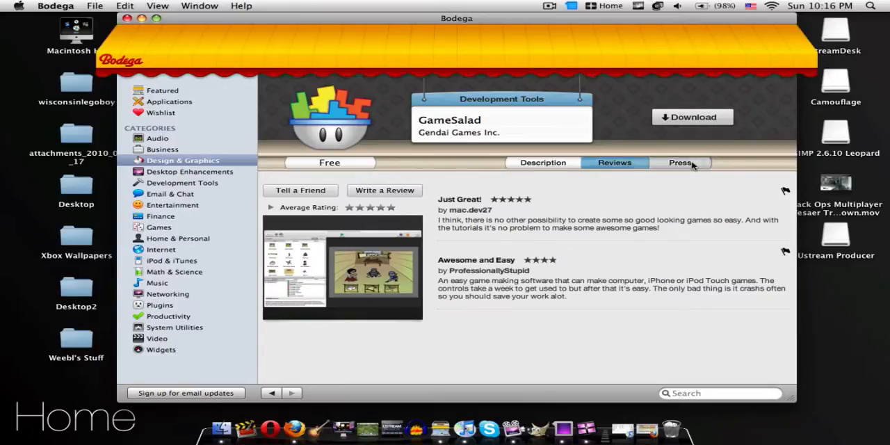
# Check the Press and Description tabs, download GameSalad, confirm the notice, and open Wishlist
pyautogui.click(680, 162)
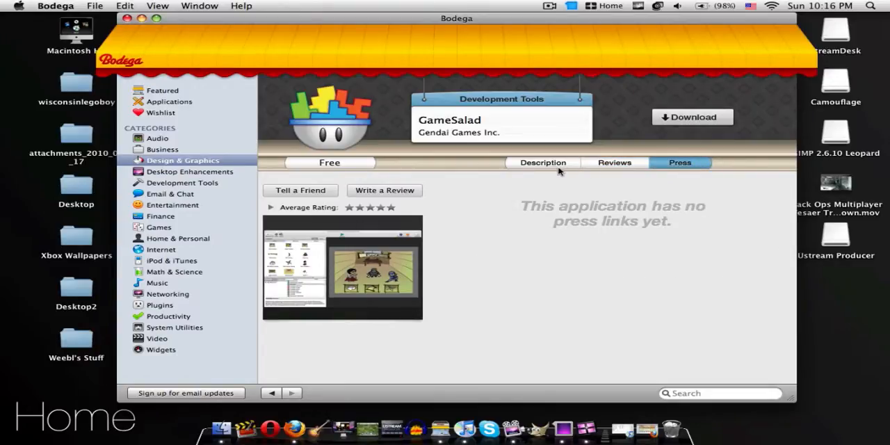
pyautogui.click(542, 162)
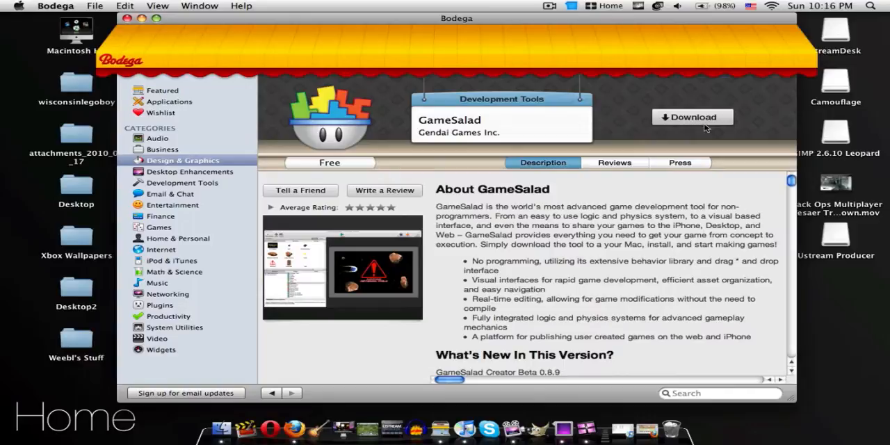
pyautogui.click(692, 117)
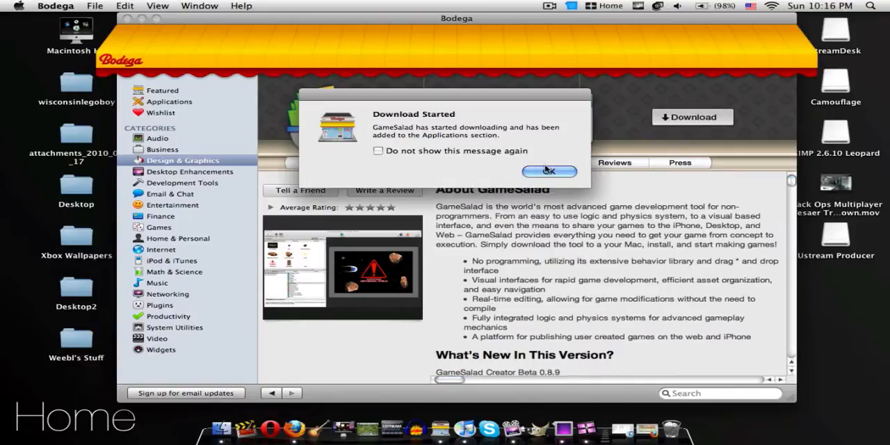
pyautogui.click(549, 172)
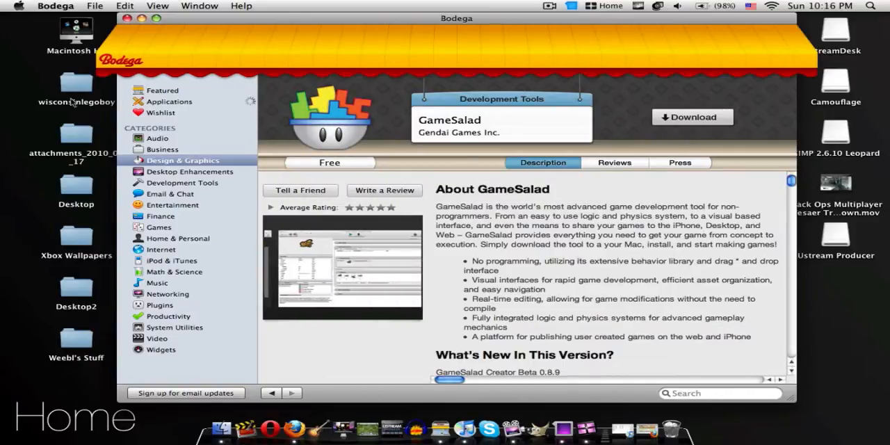
pyautogui.click(162, 113)
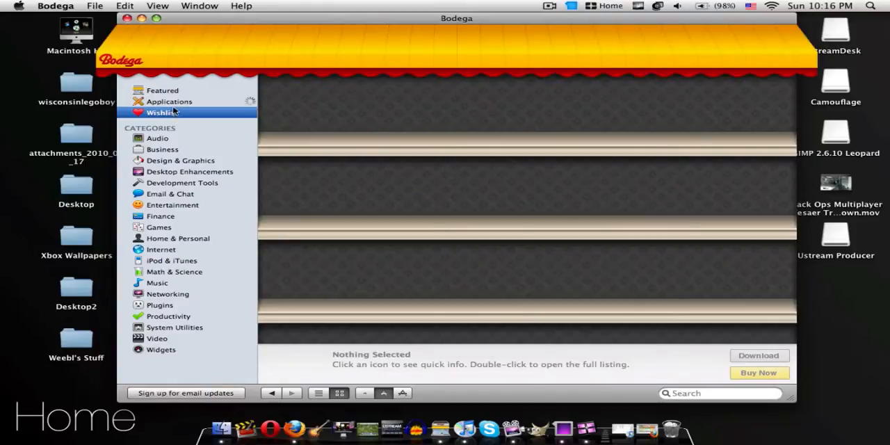
# Install GameSalad from the Applications list, then return to the Wishlist
pyautogui.click(169, 101)
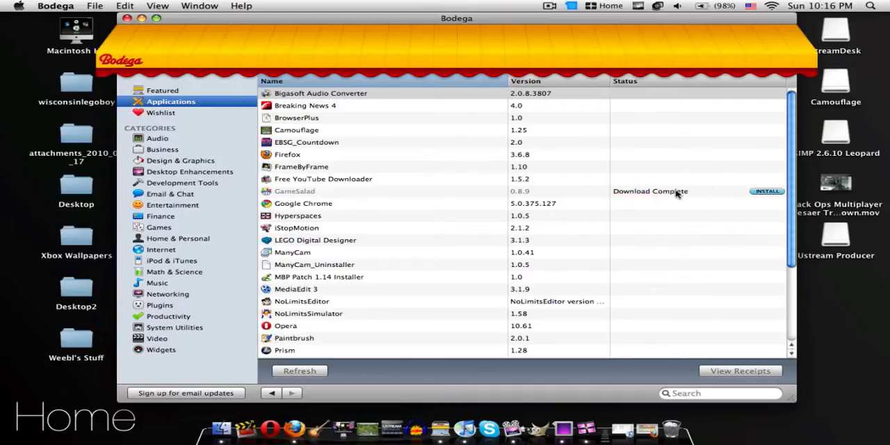
pyautogui.click(767, 191)
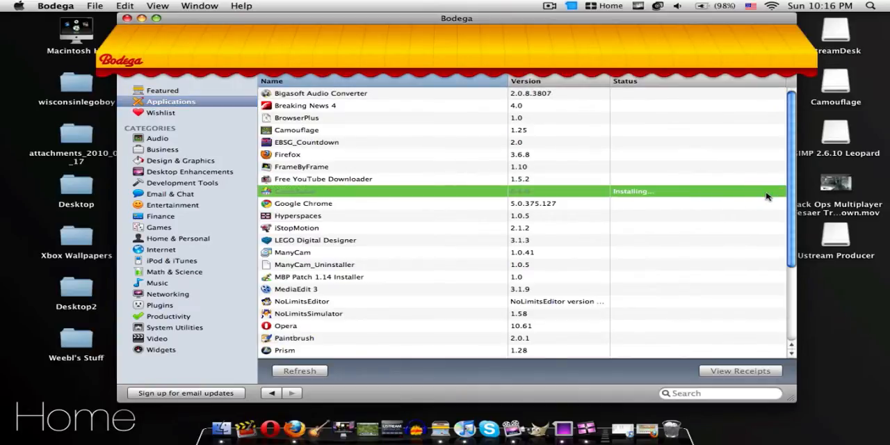
pyautogui.moveTo(663, 195)
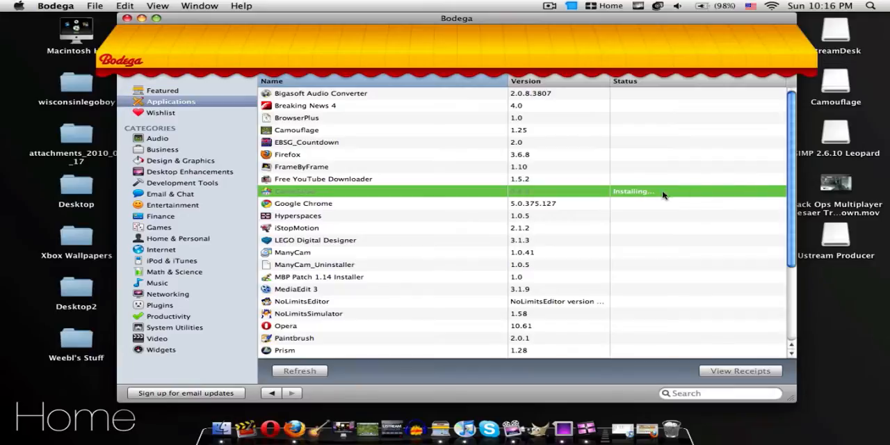
pyautogui.moveTo(666, 205)
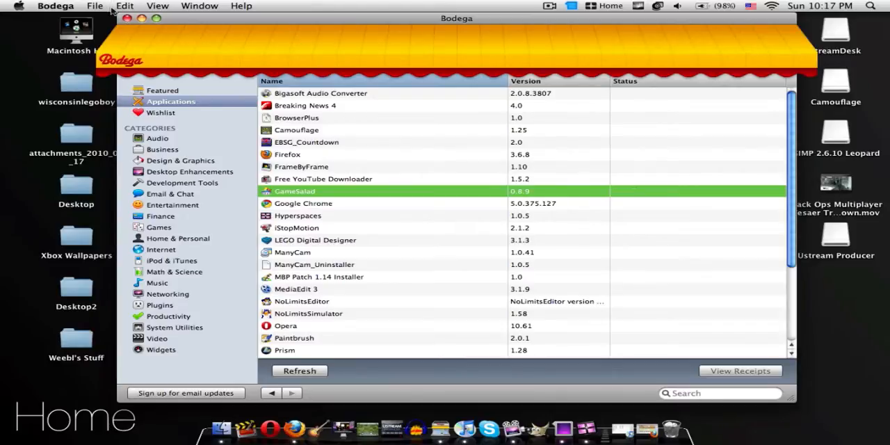
pyautogui.click(161, 113)
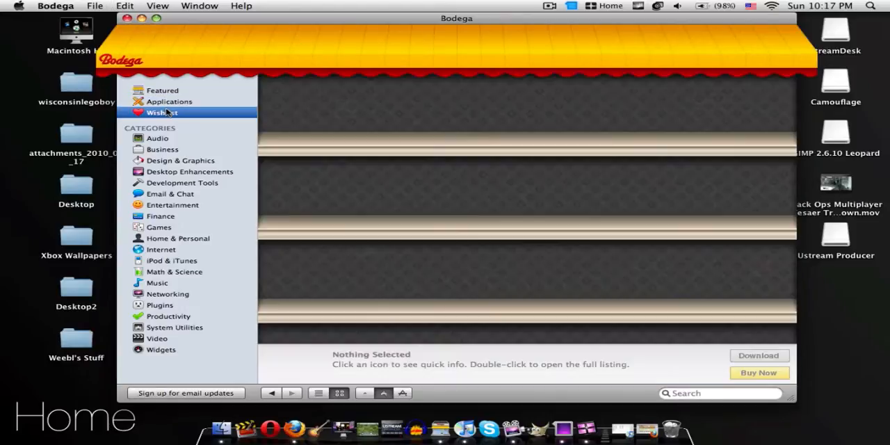
# Close Bodega, search Finder for 'ga', and drag GameSalad onto the desktop
pyautogui.click(170, 101)
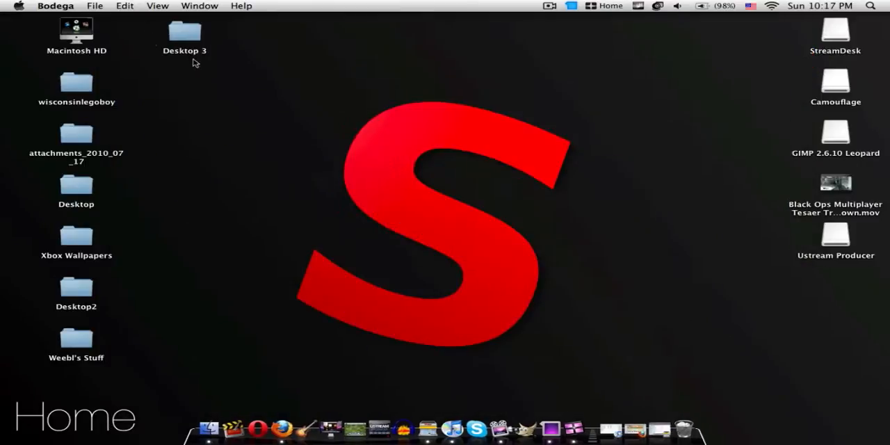
pyautogui.moveTo(259, 427)
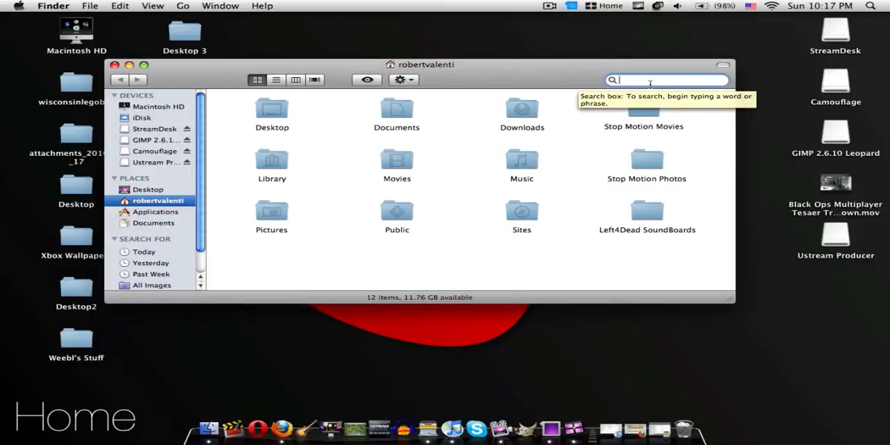
pyautogui.write('game')
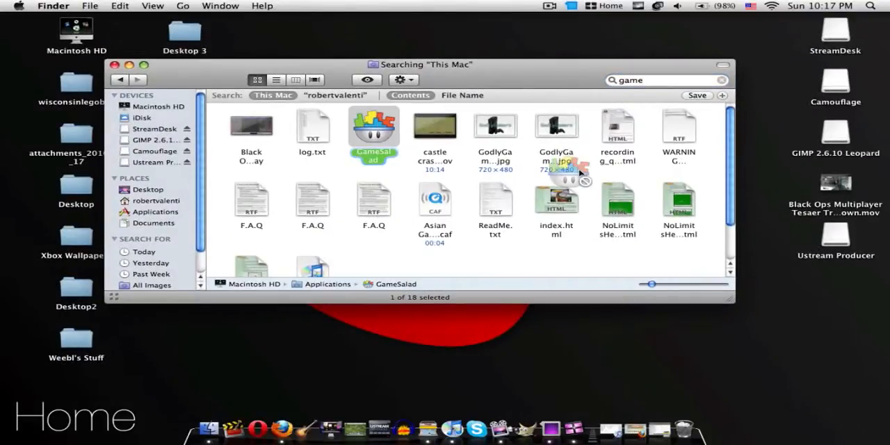
pyautogui.moveTo(556, 133); pyautogui.dragTo(835, 285)
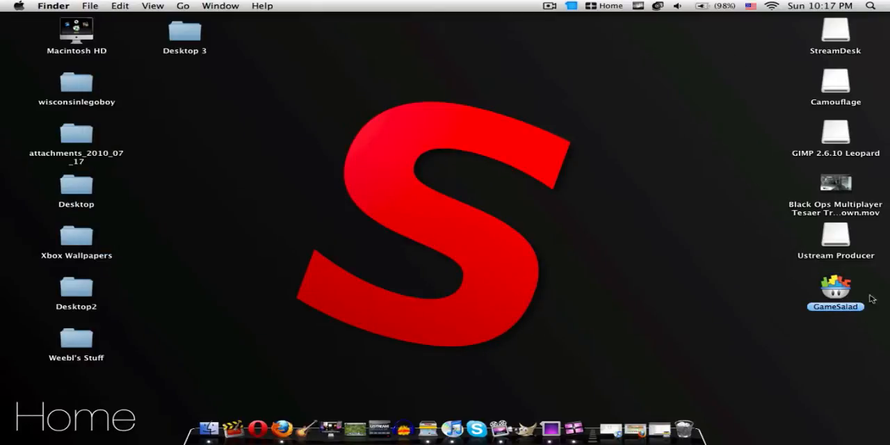
pyautogui.moveTo(428, 429)
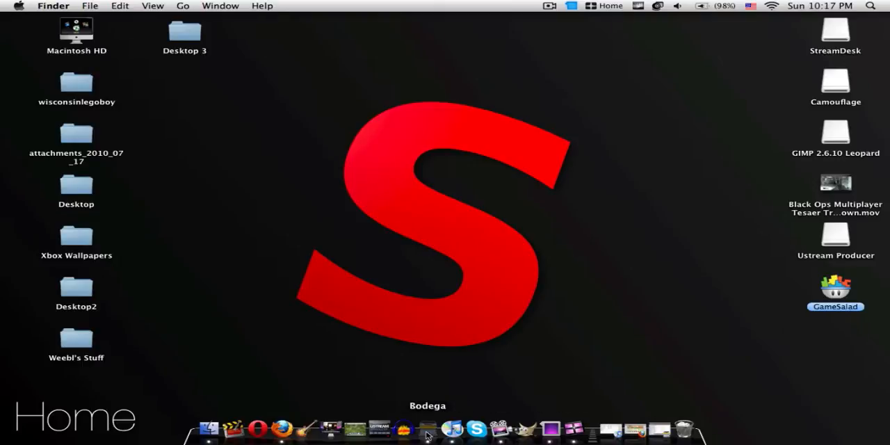
# Return to the Bodega window via its Dock icon, showing the Applications list
pyautogui.click(428, 429)
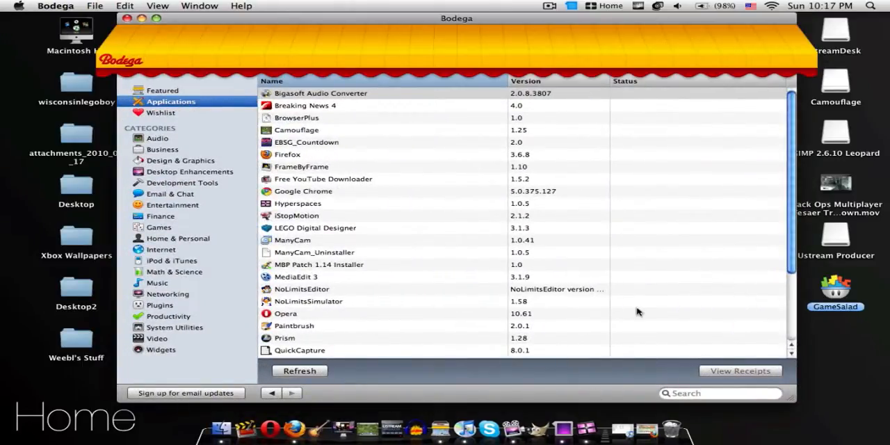
pyautogui.moveTo(573, 287)
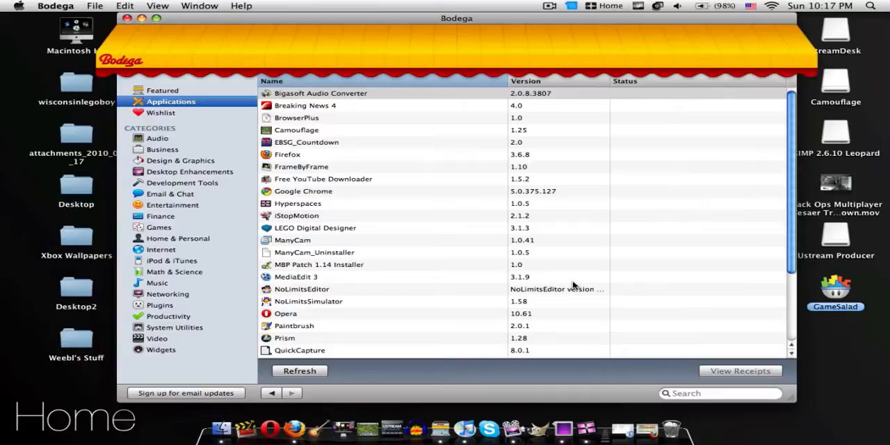
pyautogui.moveTo(555, 276)
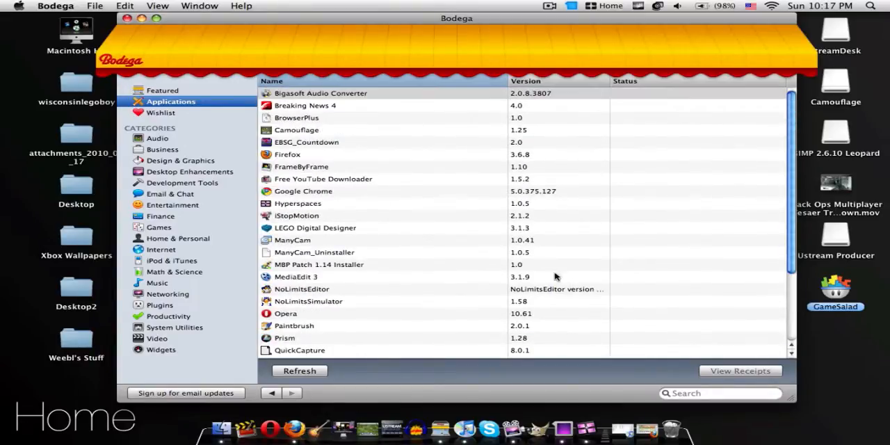
pyautogui.moveTo(160, 348)
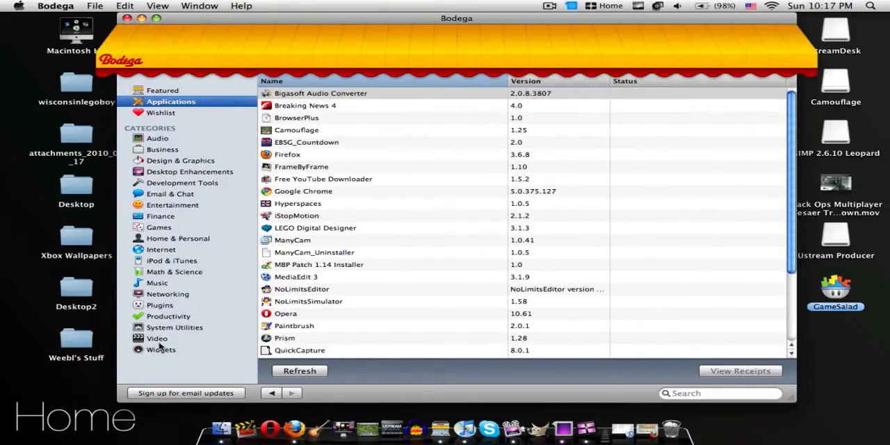
pyautogui.moveTo(191, 239)
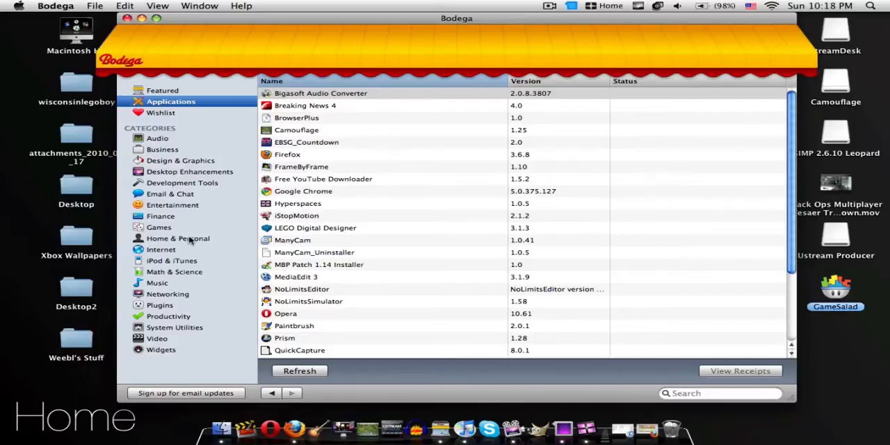
pyautogui.moveTo(185, 138)
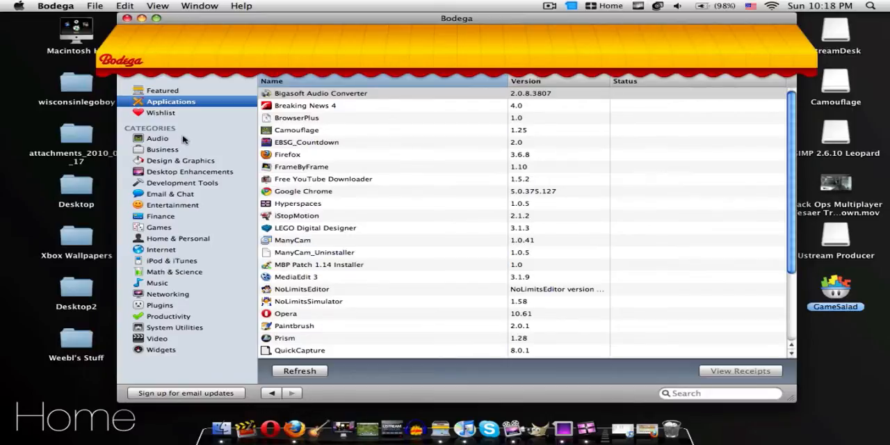
pyautogui.moveTo(248, 283)
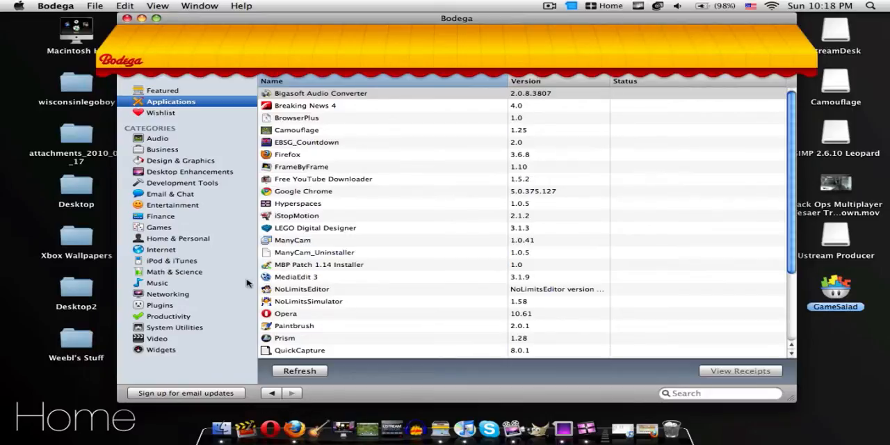